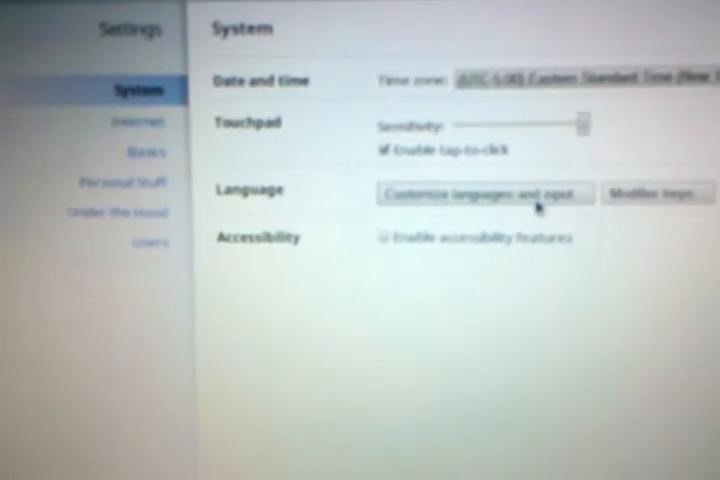
# Review the System settings, then return to the Google News tab
pyautogui.click(650, 192)
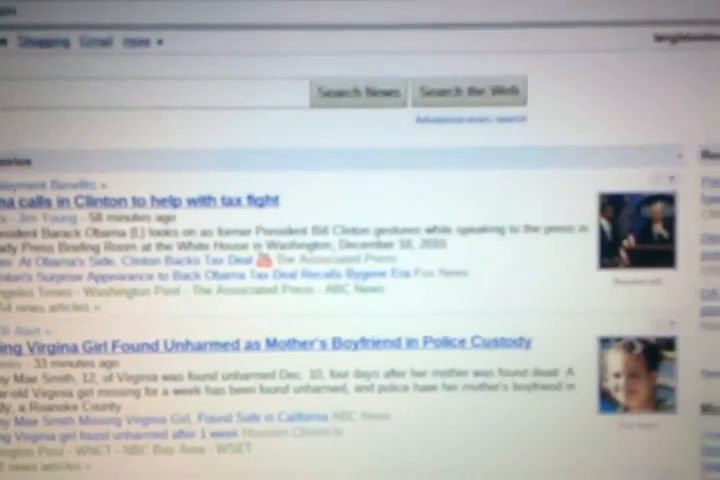
# Launch the Task Manager from the wrench menu's Tools submenu
pyautogui.click(690, 44)
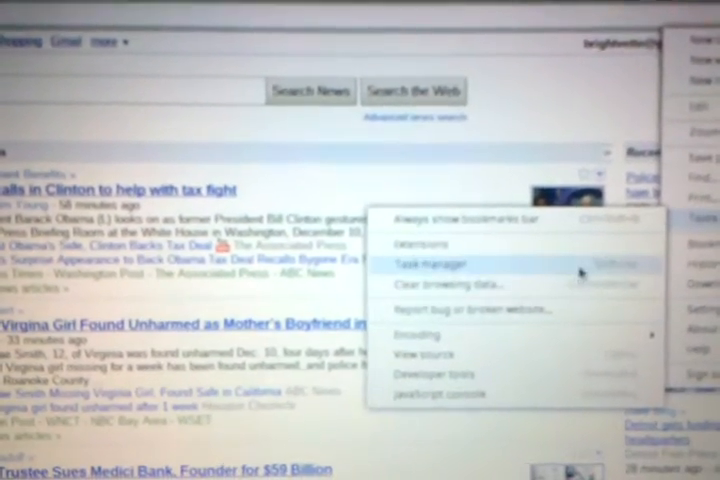
pyautogui.click(432, 264)
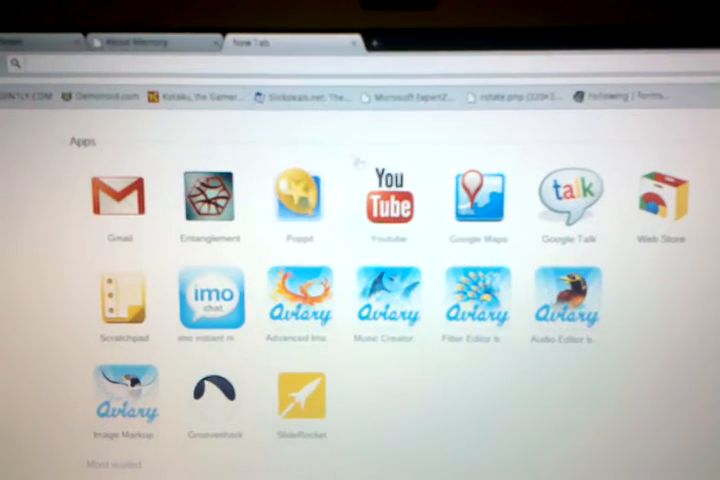
# Launch YouTube from the New Tab apps and scroll through the recommended videos
pyautogui.click(388, 200)
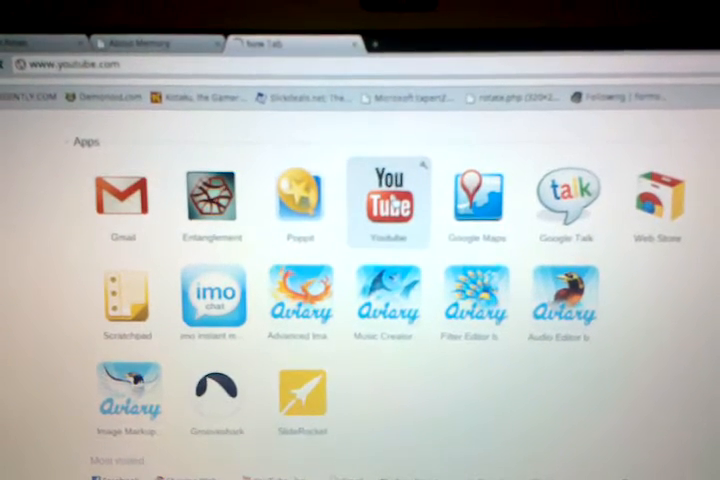
pyautogui.click(388, 200)
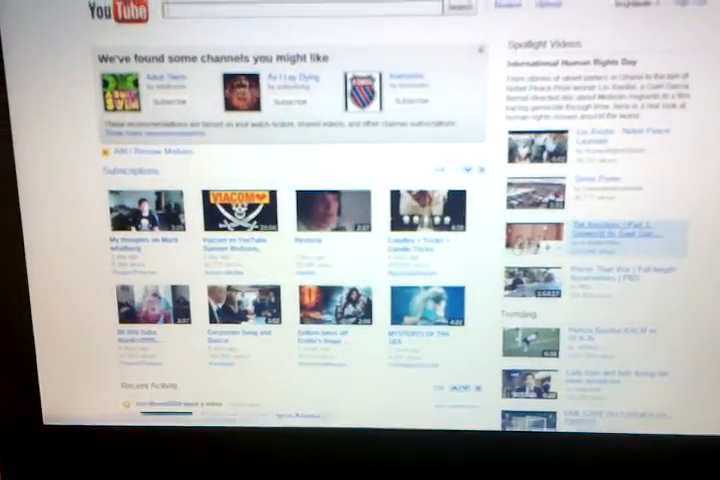
pyautogui.scroll(-3)
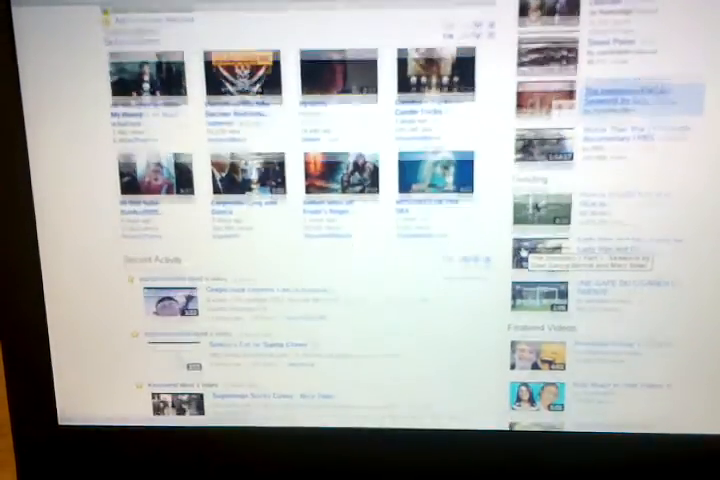
pyautogui.scroll(-3)
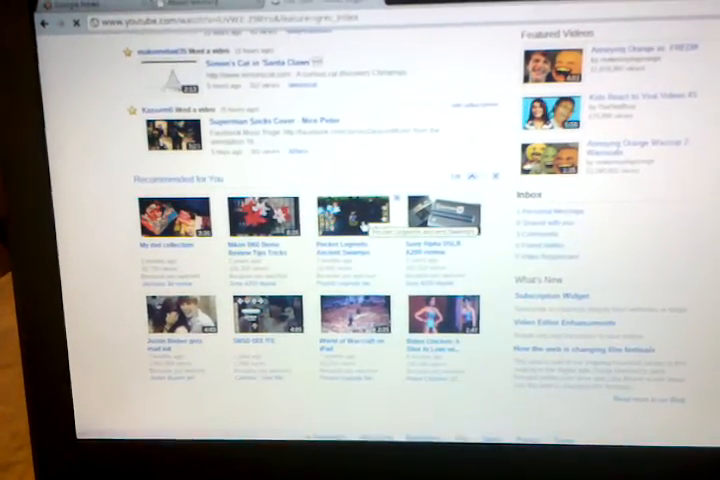
# View a recommended Pocket Legends video, then search YouTube for "1080p"
pyautogui.click(356, 220)
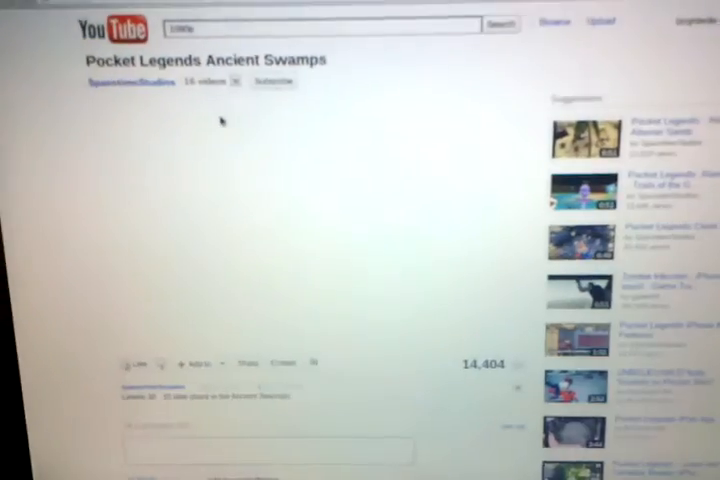
pyautogui.click(502, 24)
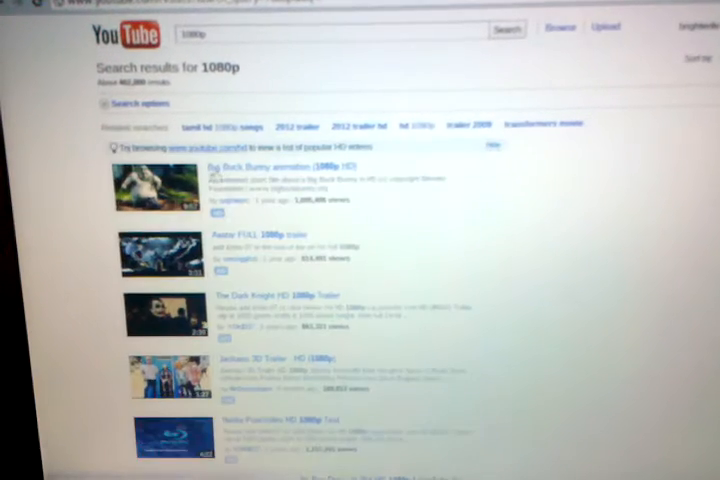